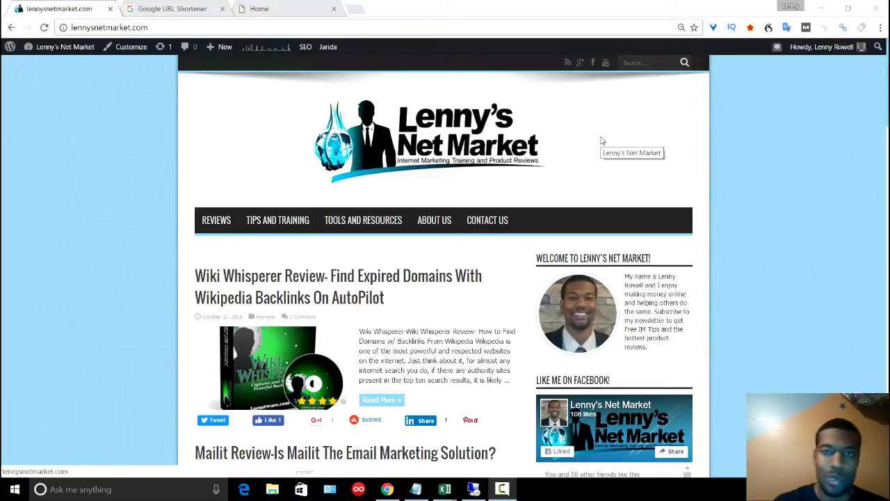
mouse_move(556, 203)
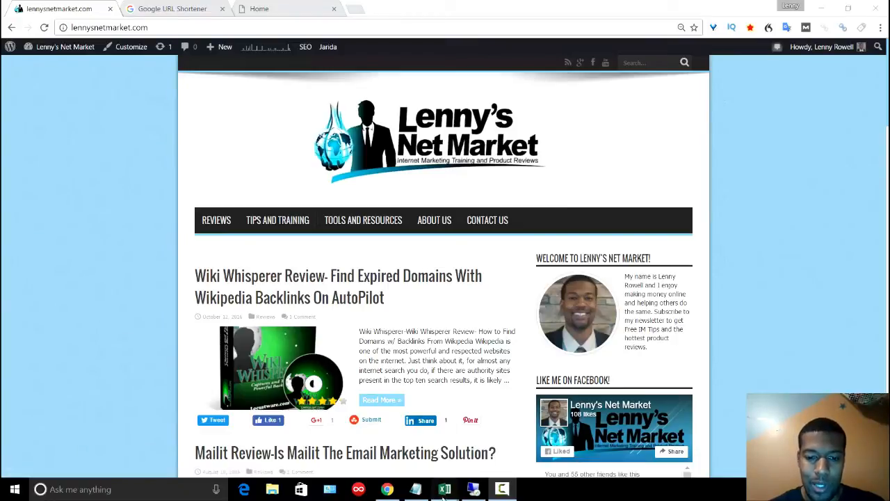
Switch from Chrome to the expired fitness domains spreadsheet in Excel.
left_click(445, 490)
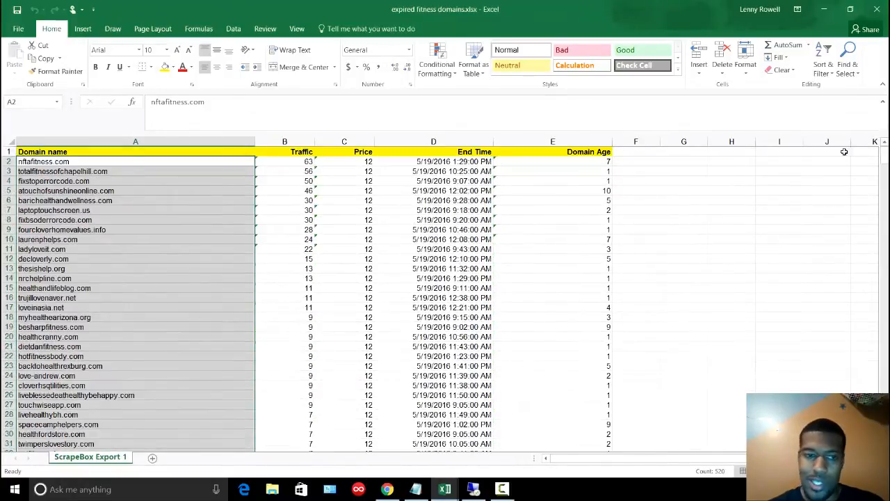
Copy the first domain nftafitness.com from cell A2 and return to the browser.
left_click(63, 171)
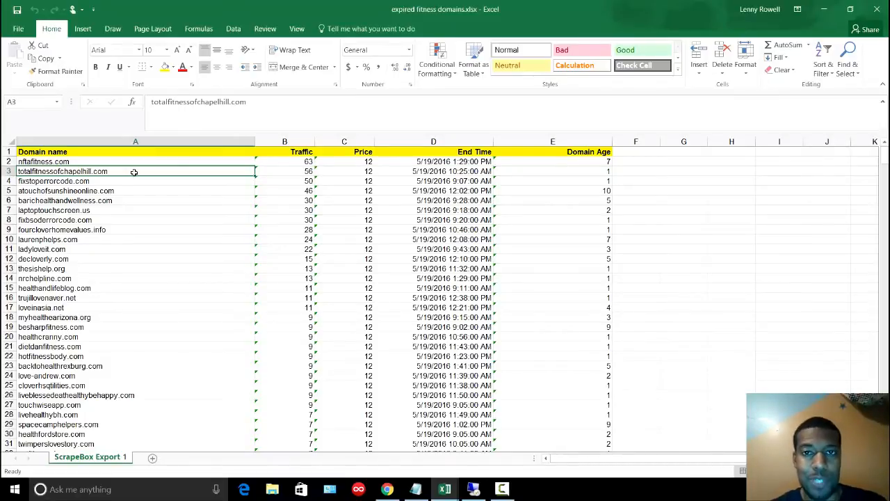
left_click(43, 161)
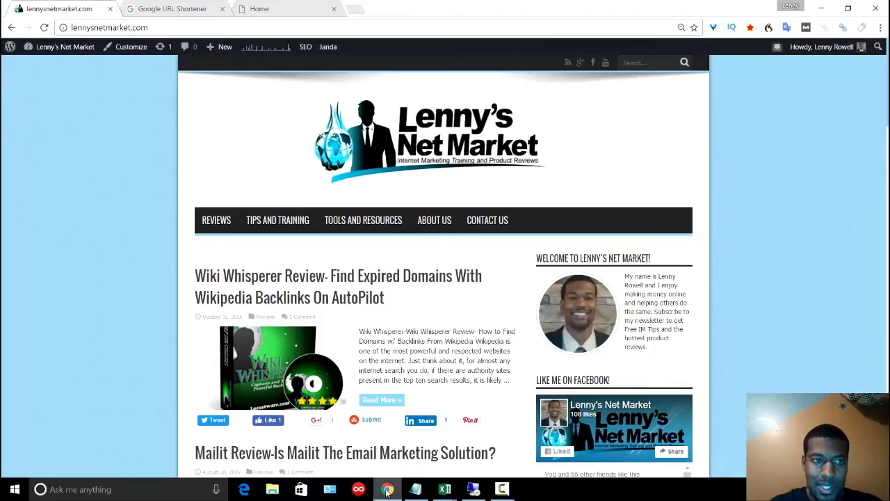
Shorten nftafitness.com into a goo.gl link on the Google URL Shortener page.
left_click(174, 8)
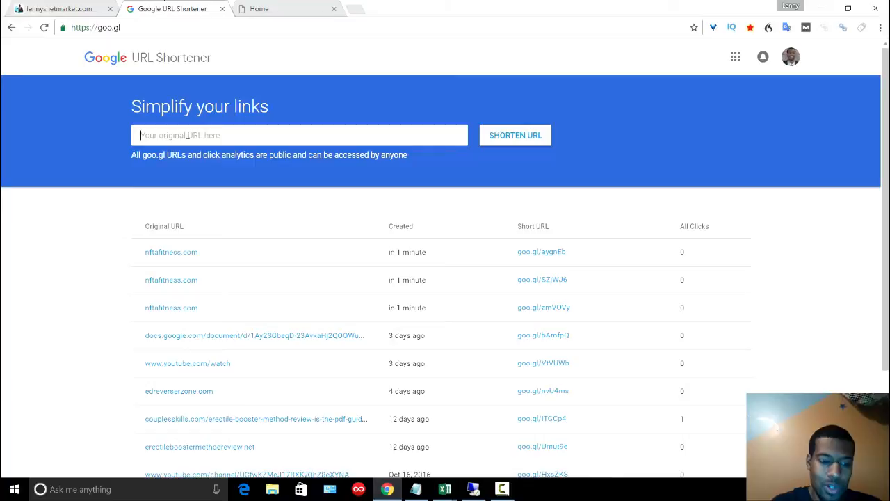
type("nftafitness.com")
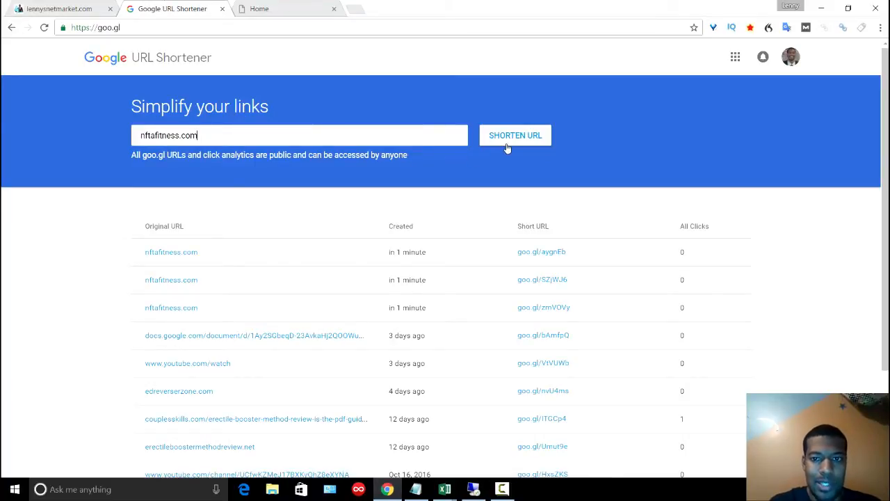
left_click(515, 135)
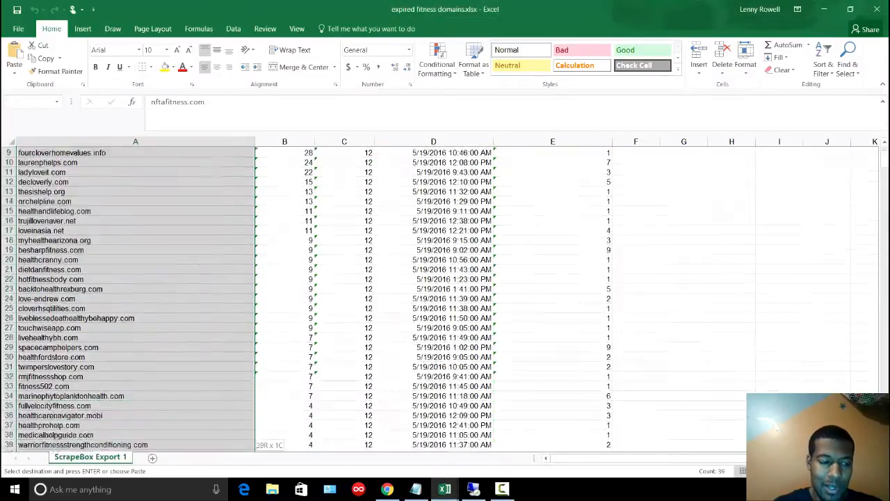
scroll("down", 3)
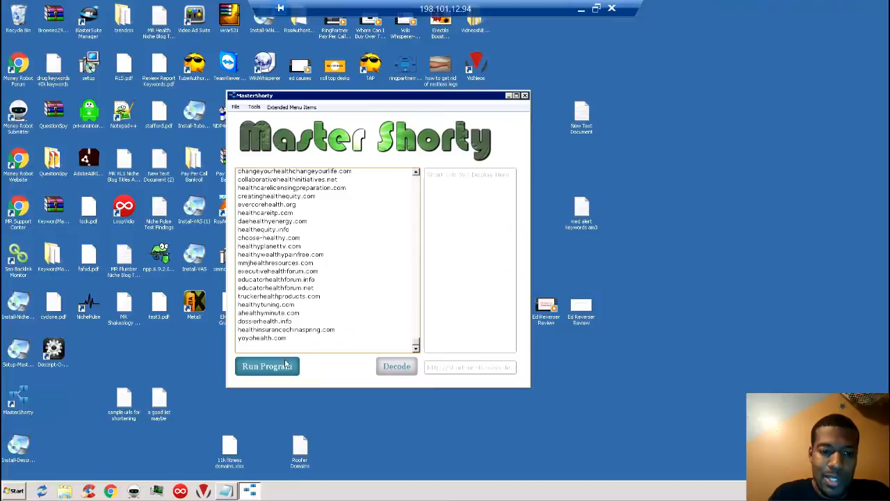
Run the program to shorten all the loaded health domains into goo.gl links.
left_click(267, 367)
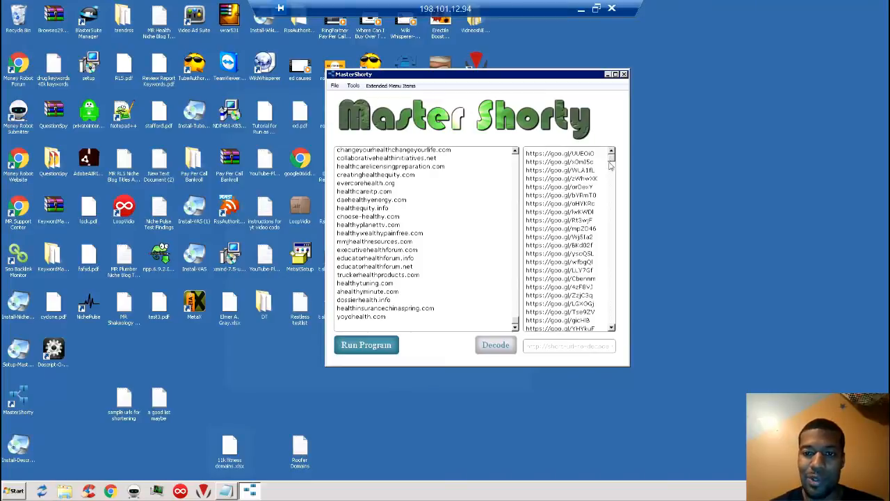
mouse_move(481, 152)
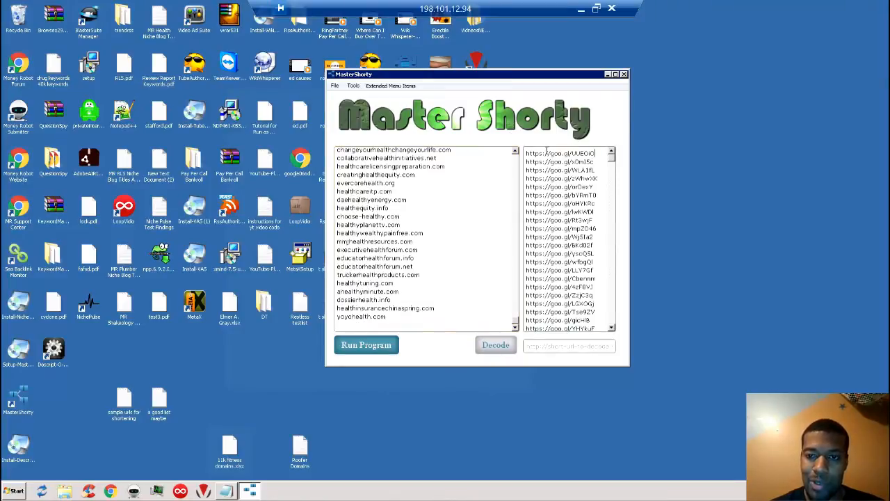
Decode a pasted goo.gl link back to its original URL and close the results window.
left_click(559, 151)
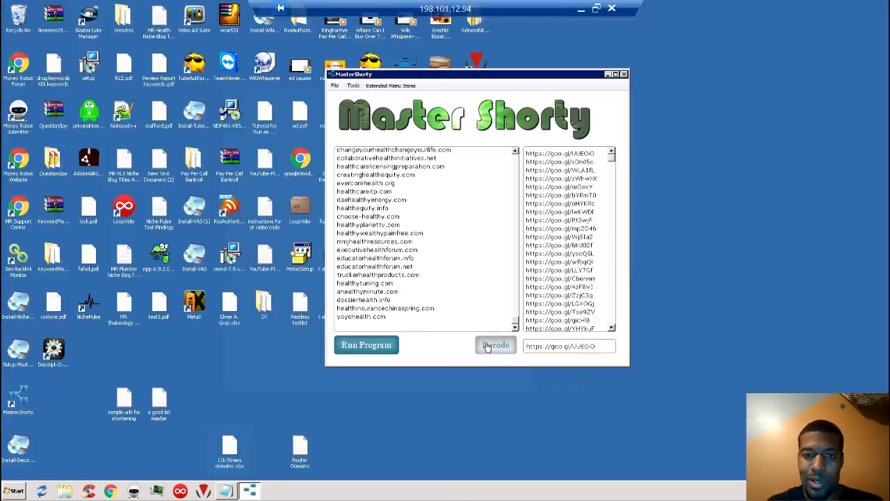
left_click(495, 345)
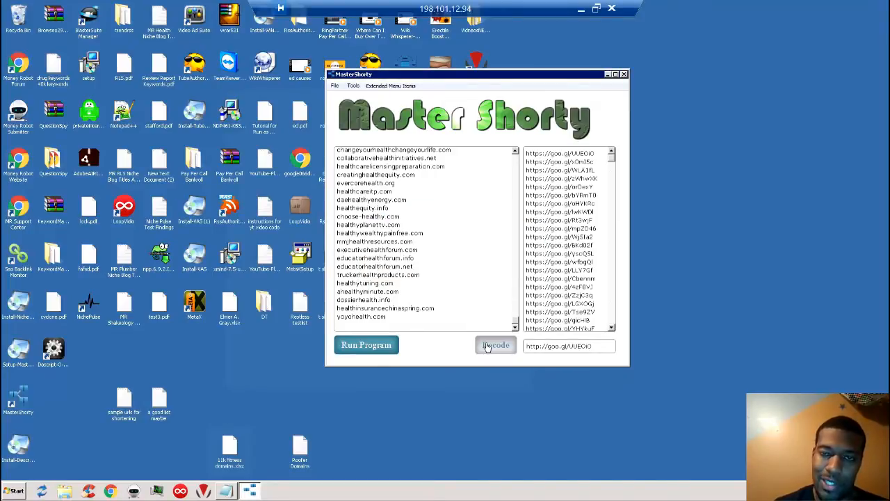
left_click(495, 345)
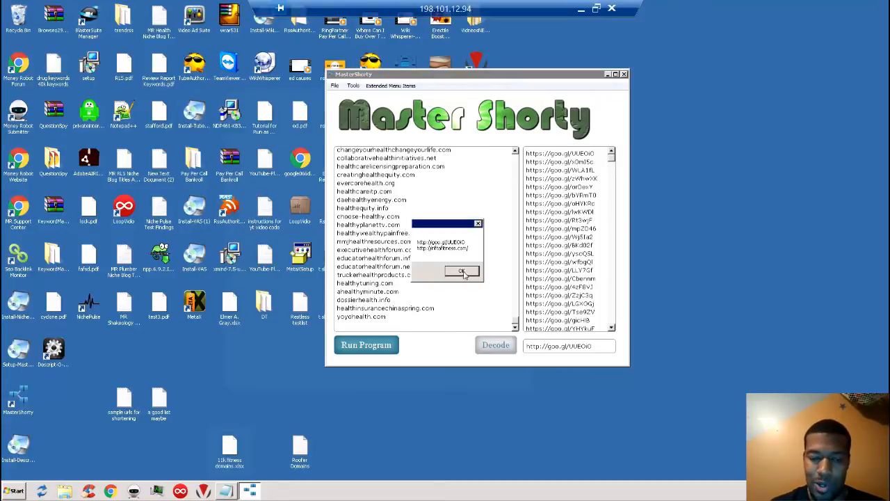
left_click(461, 271)
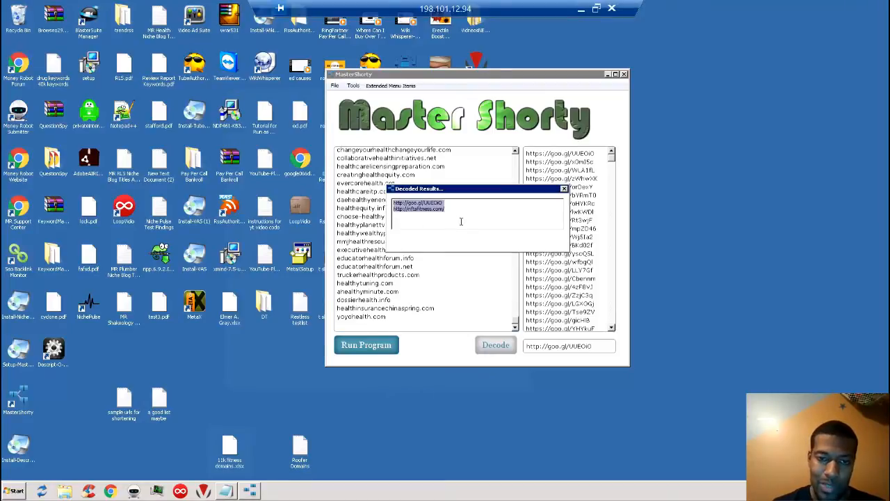
left_click(564, 189)
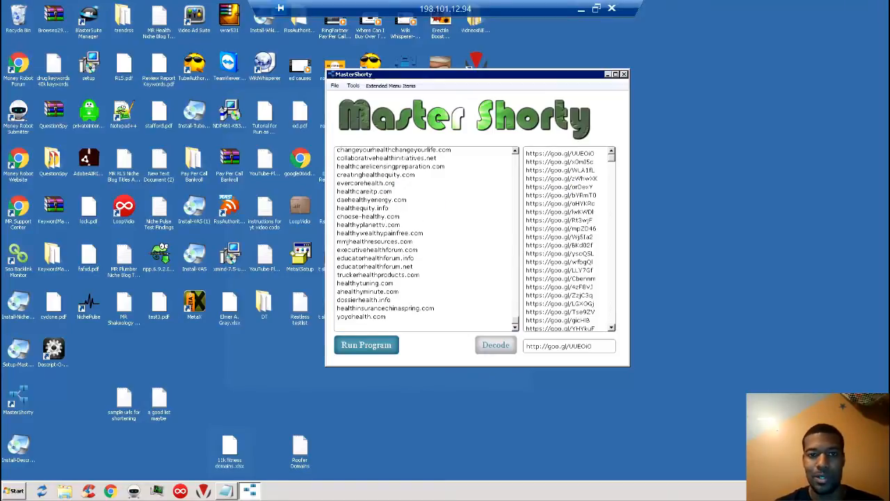
Set the Create Duplicate Of Same Url tool to the 250 maximum copies.
left_click(353, 85)
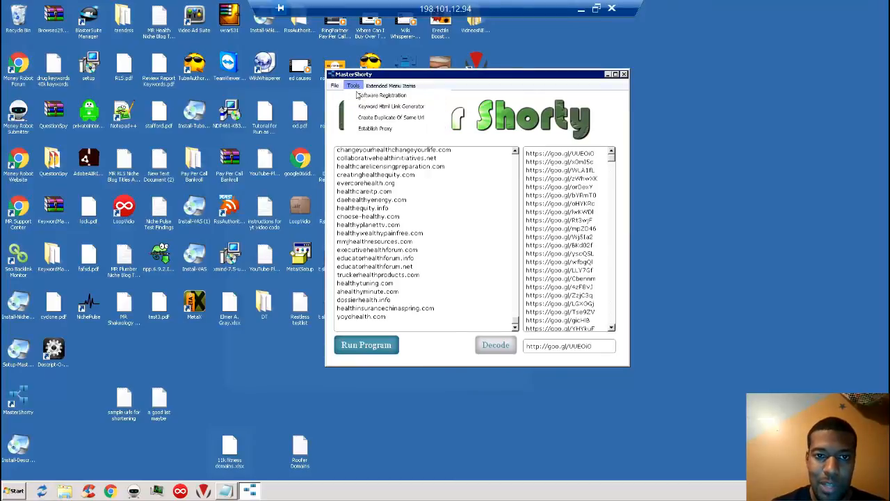
mouse_move(390, 117)
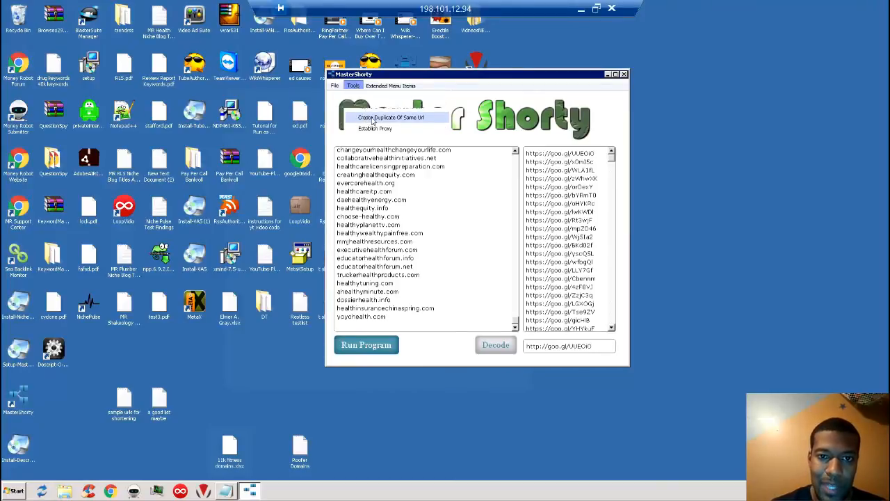
left_click(392, 117)
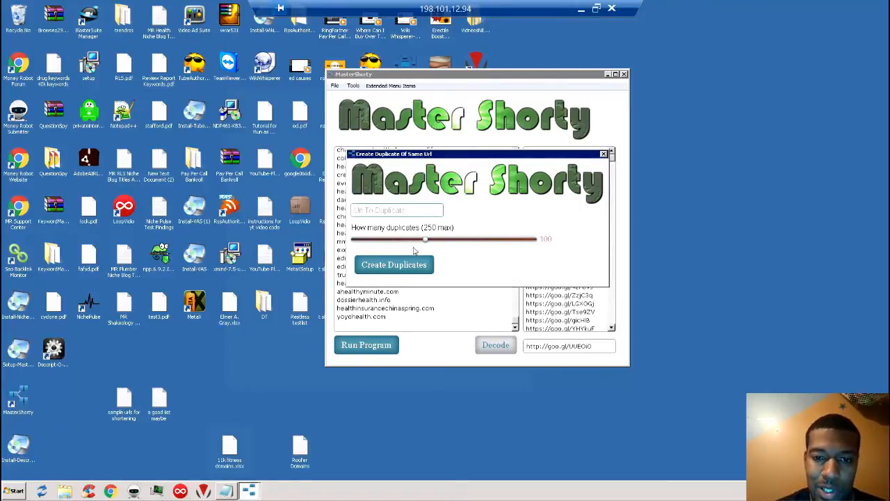
left_click_drag(425, 239, 434, 240)
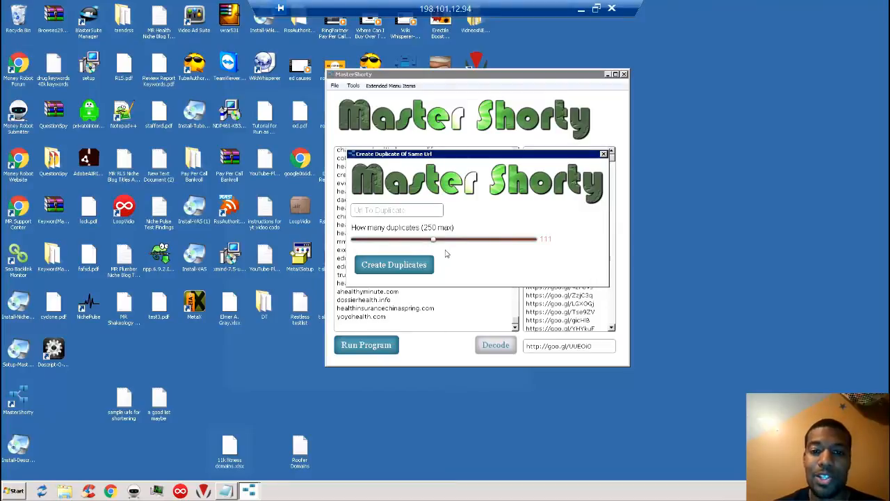
left_click_drag(434, 239, 523, 239)
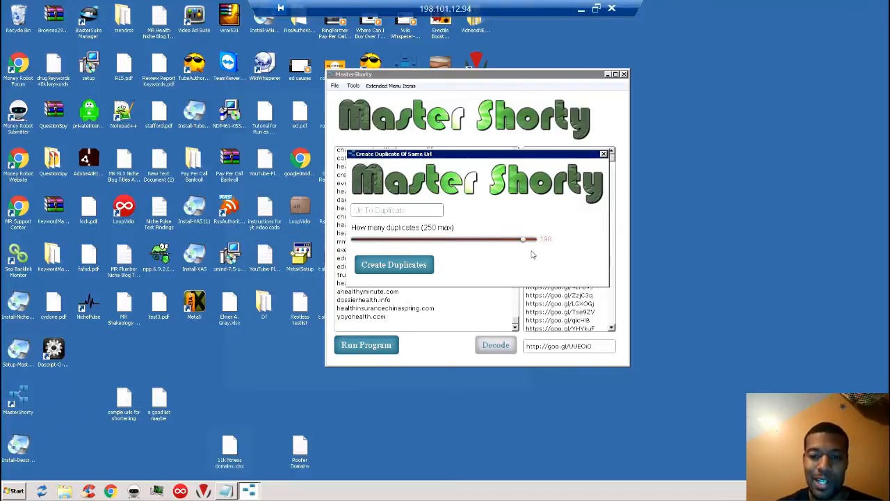
left_click_drag(523, 239, 534, 240)
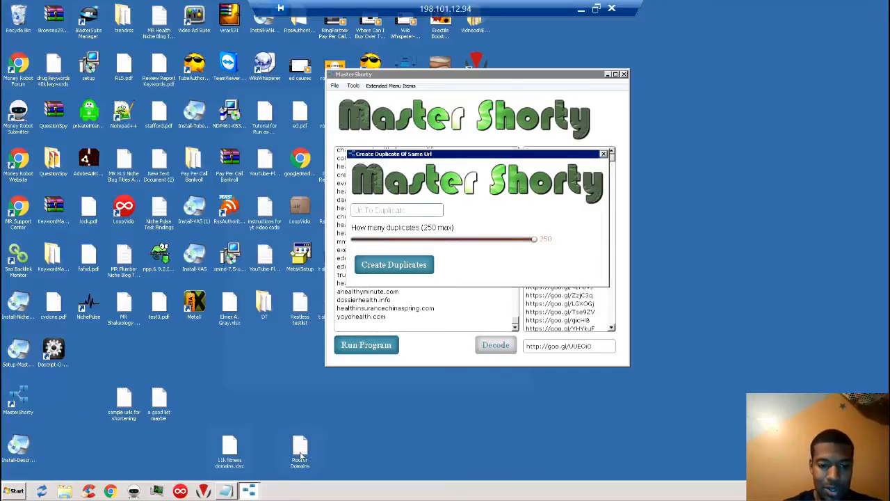
Load the Rooter Domains text file from the desktop in Notepad.
double_click(300, 450)
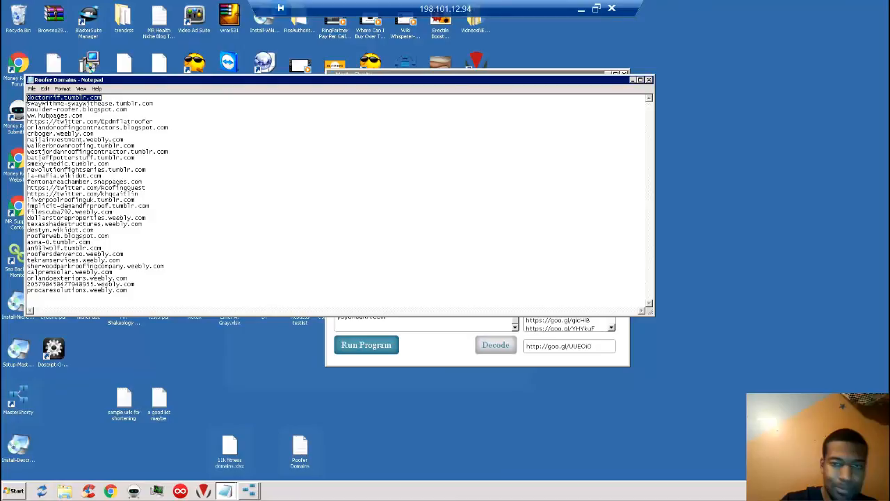
Run the program to generate goo.gl short links for the duplicated Tumblr roofer URLs.
left_click(366, 345)
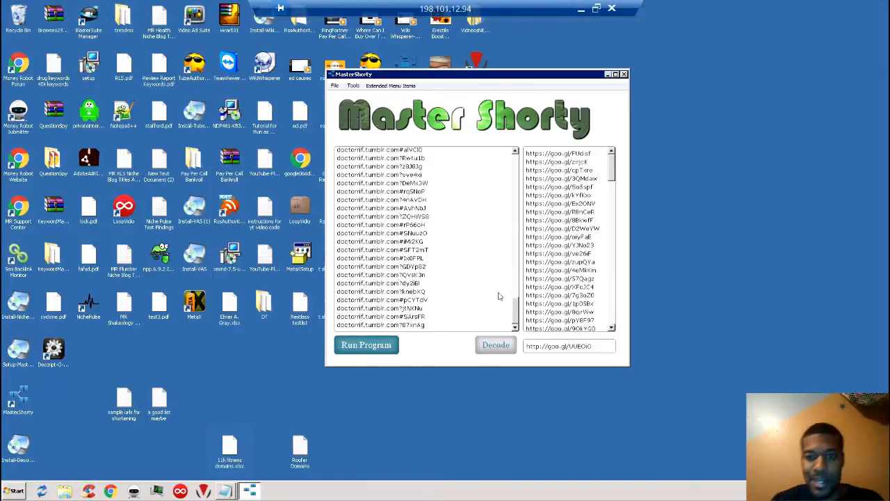
mouse_move(594, 156)
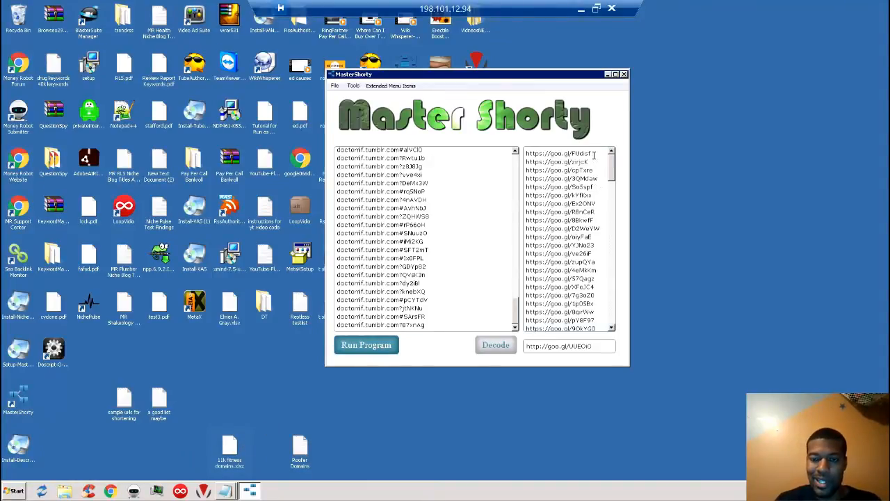